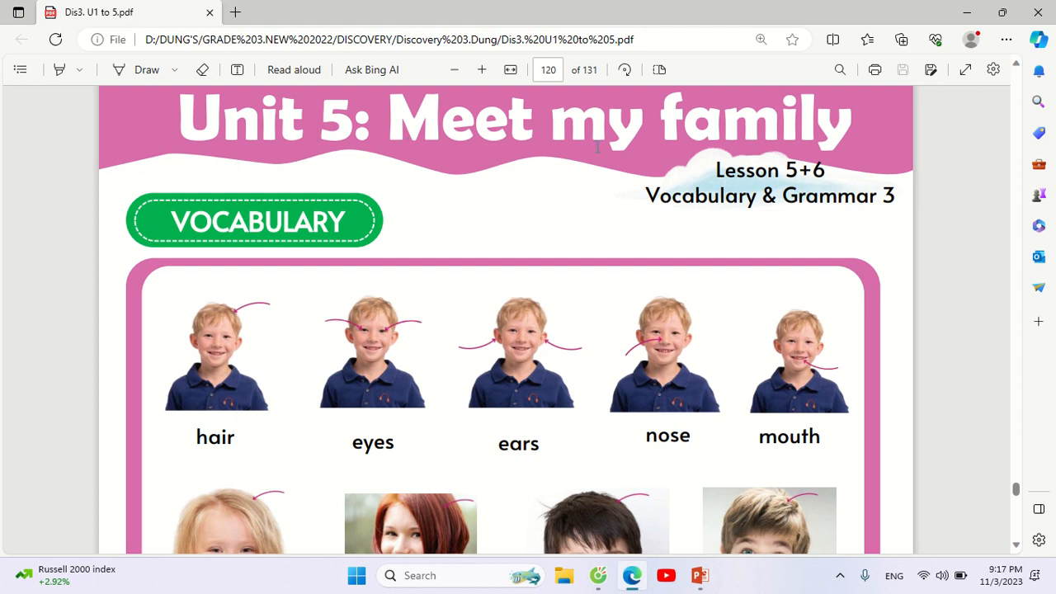
mouse_move(799, 178)
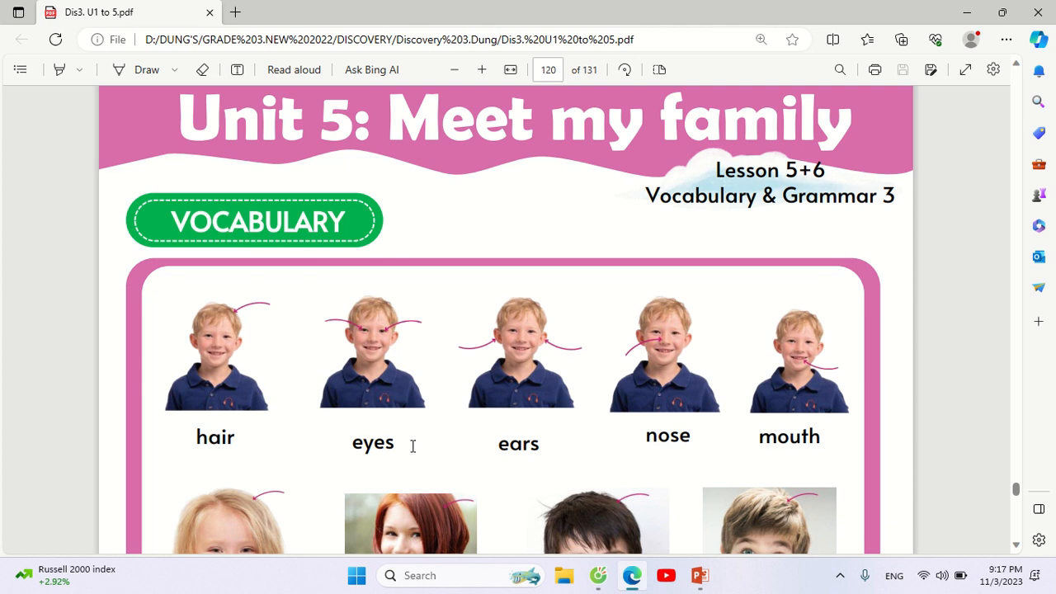
mouse_move(538, 446)
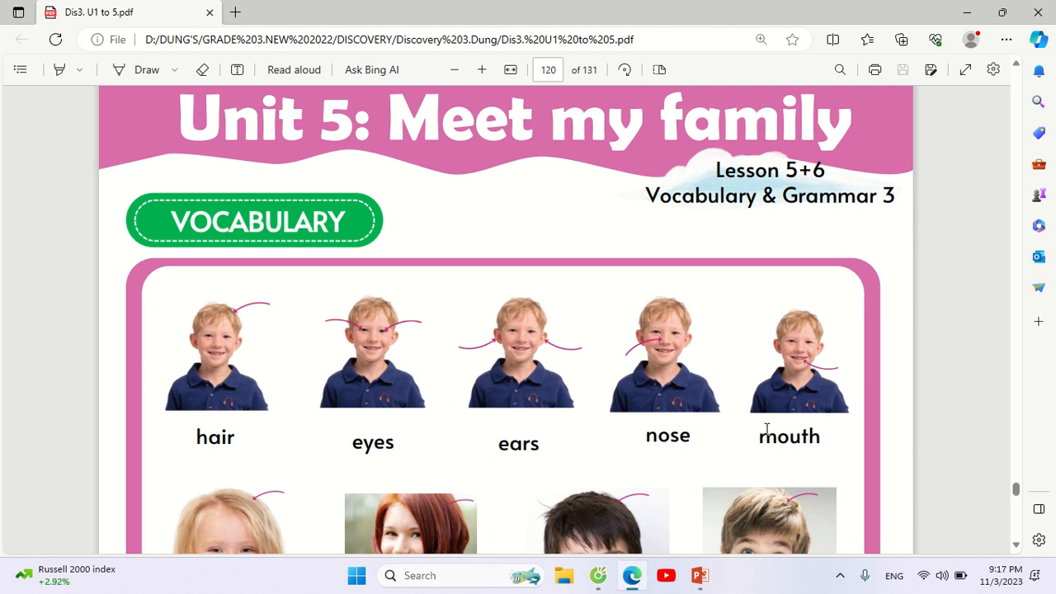
scroll(down, 3)
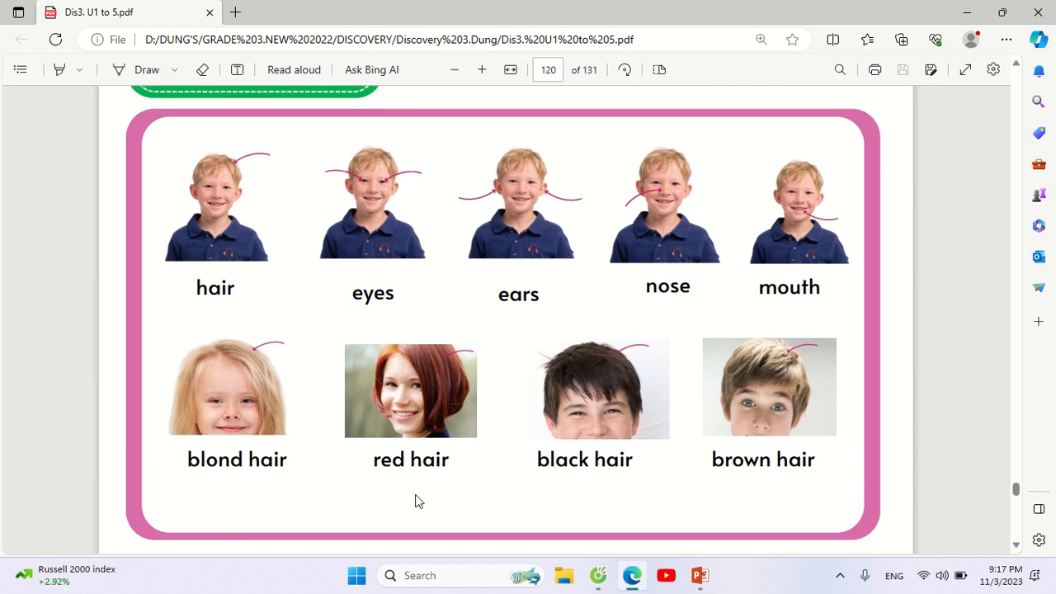
mouse_move(574, 465)
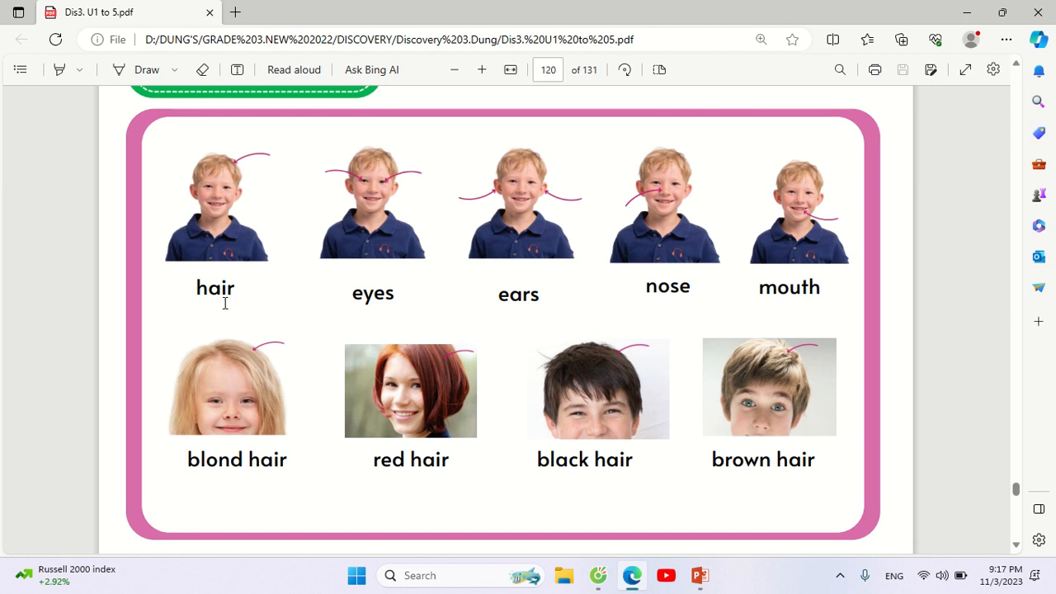
mouse_move(412, 311)
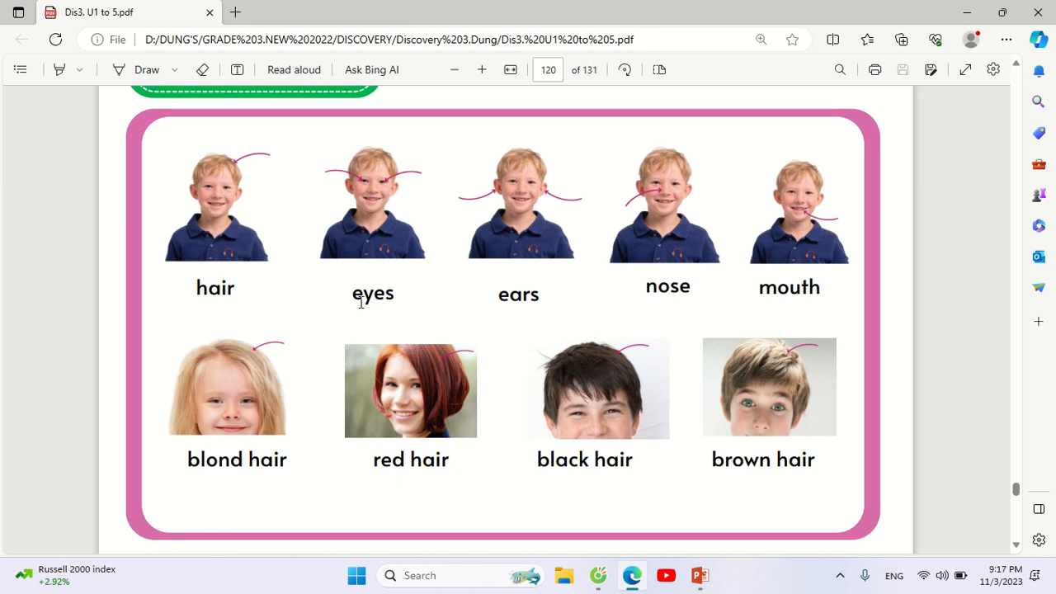
mouse_move(373, 303)
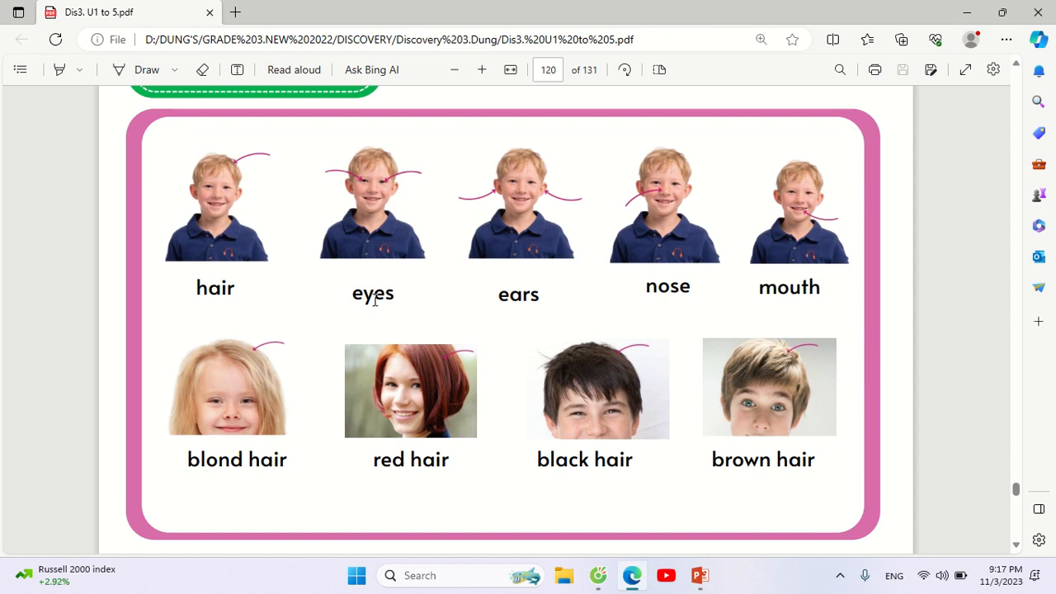
mouse_move(508, 304)
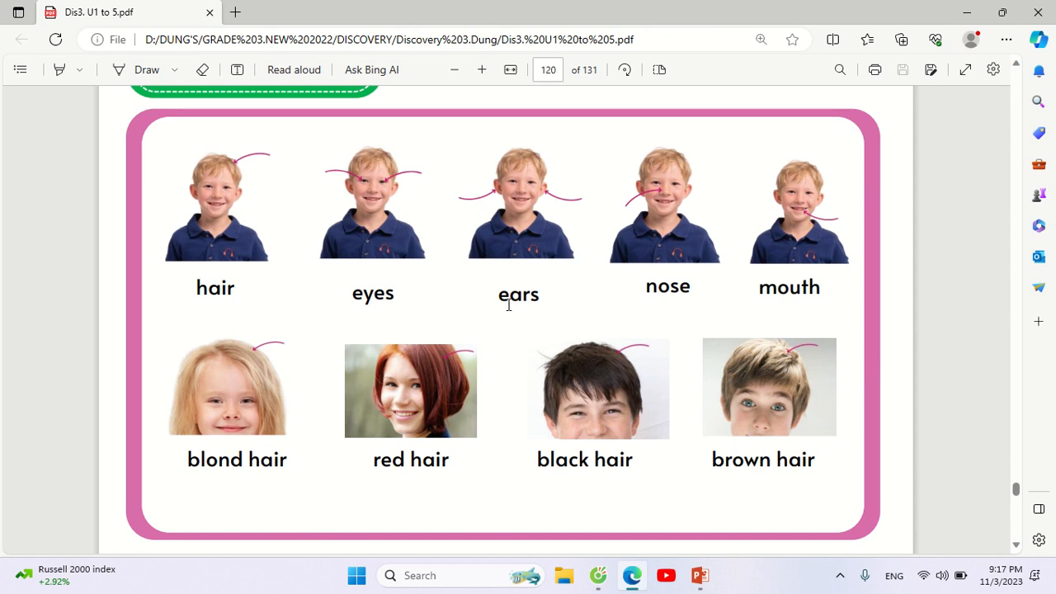
mouse_move(666, 297)
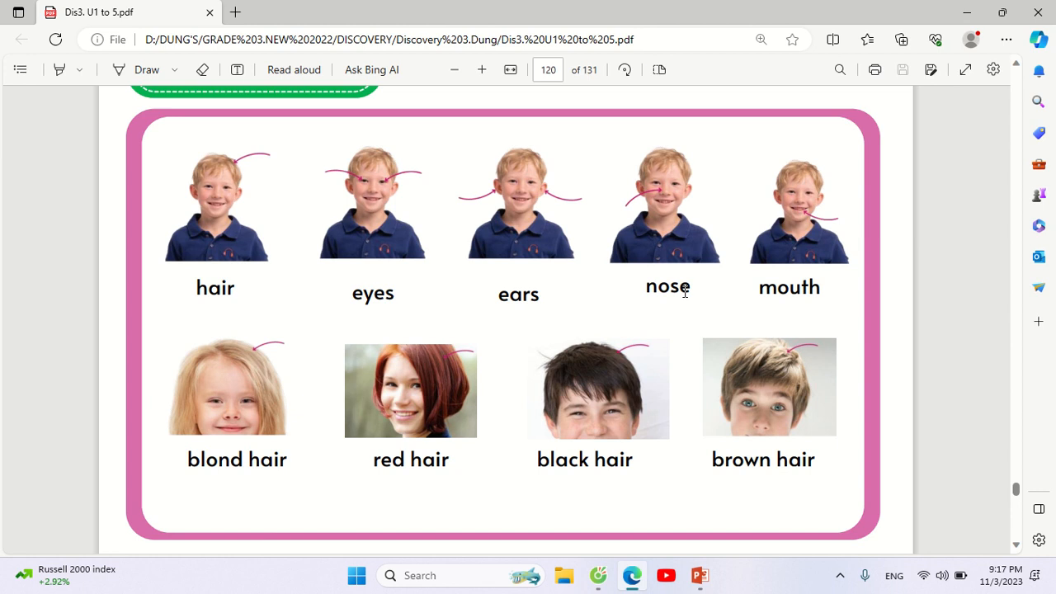
mouse_move(810, 304)
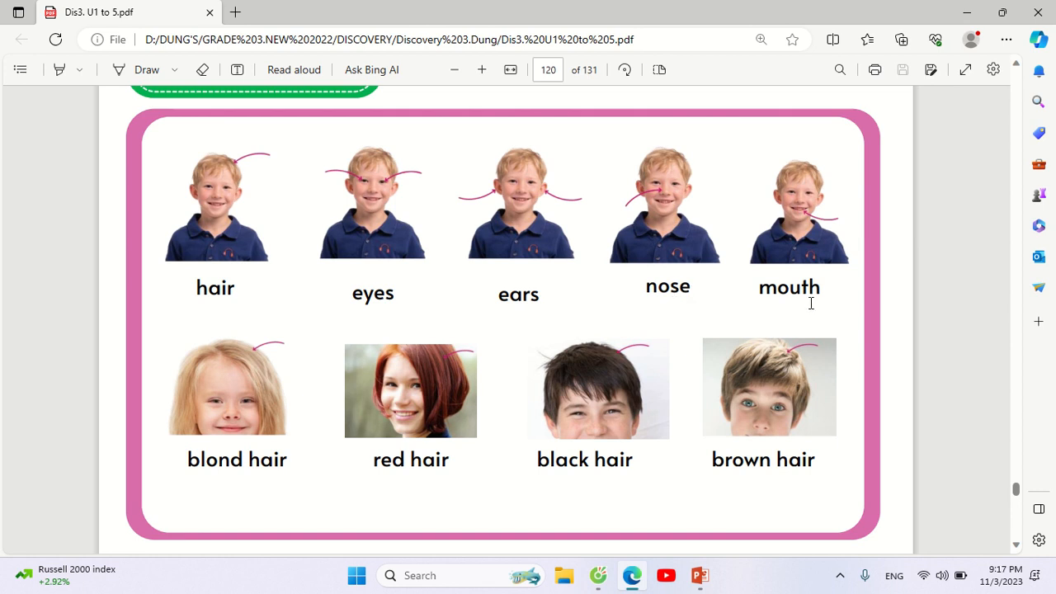
mouse_move(808, 294)
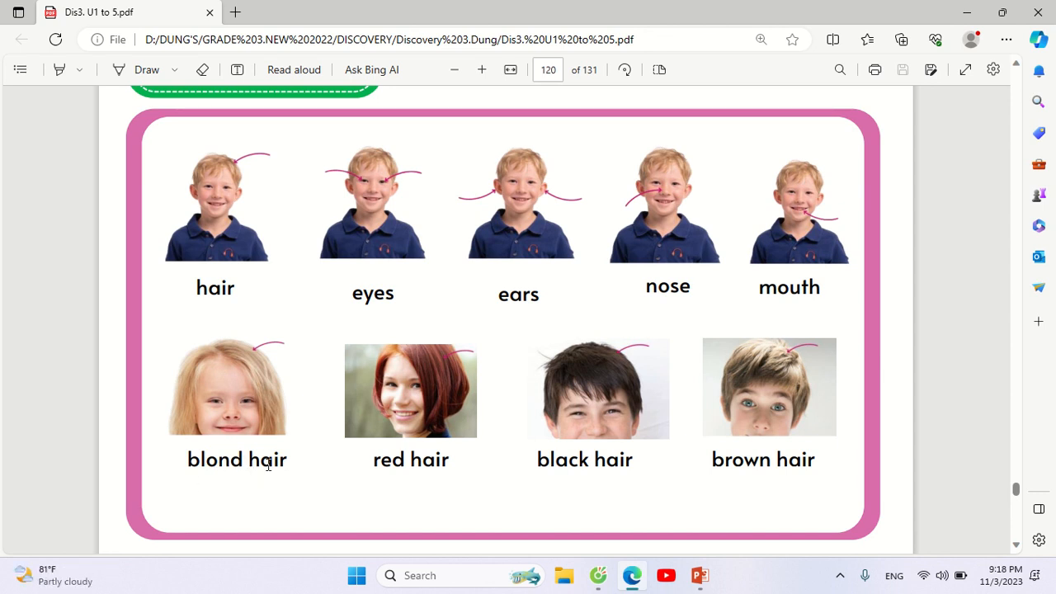
mouse_move(274, 492)
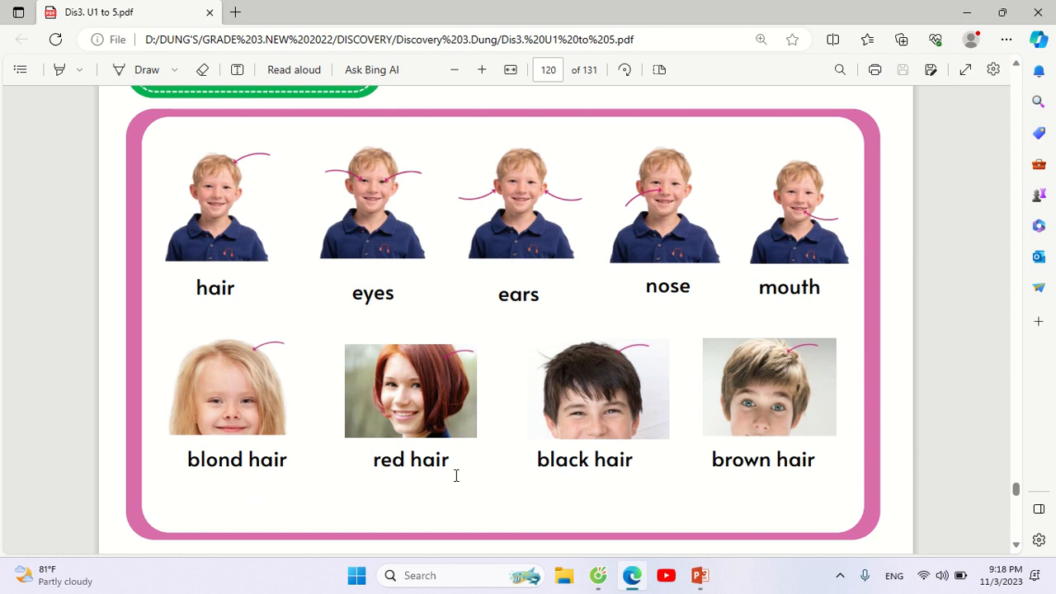
mouse_move(391, 464)
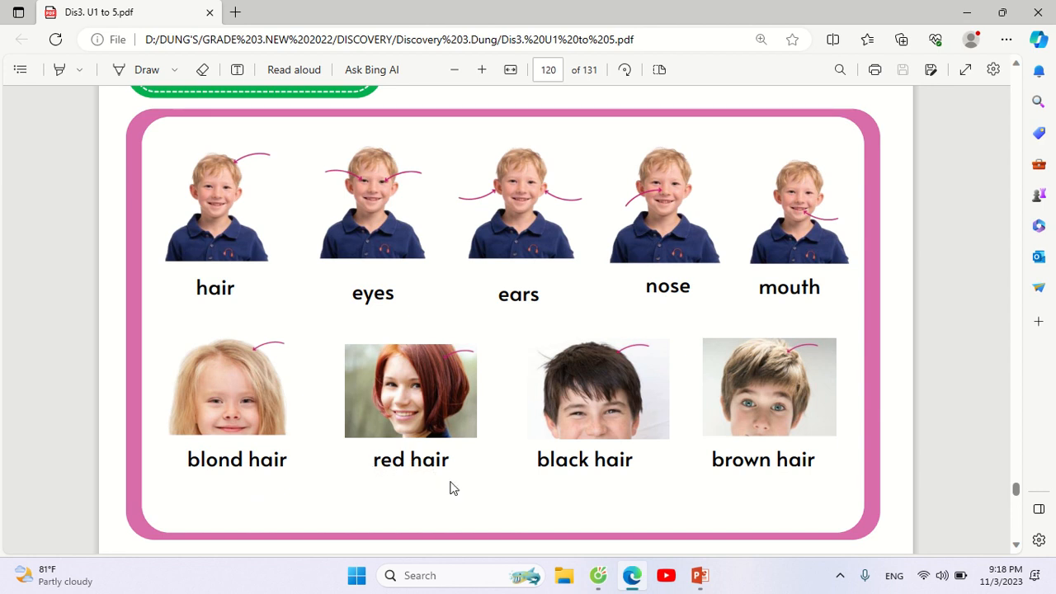
mouse_move(555, 494)
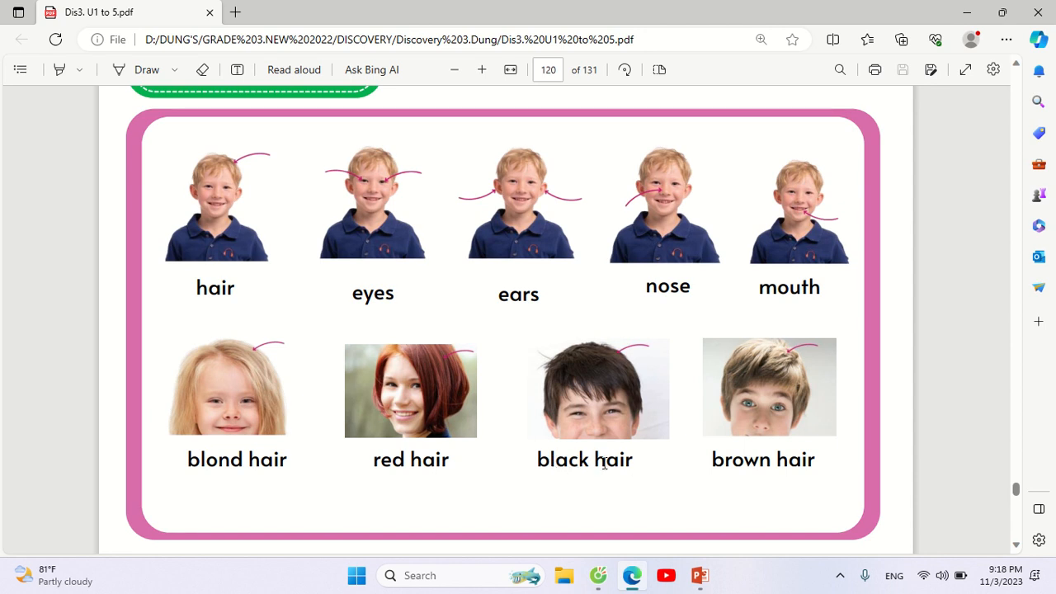
mouse_move(607, 477)
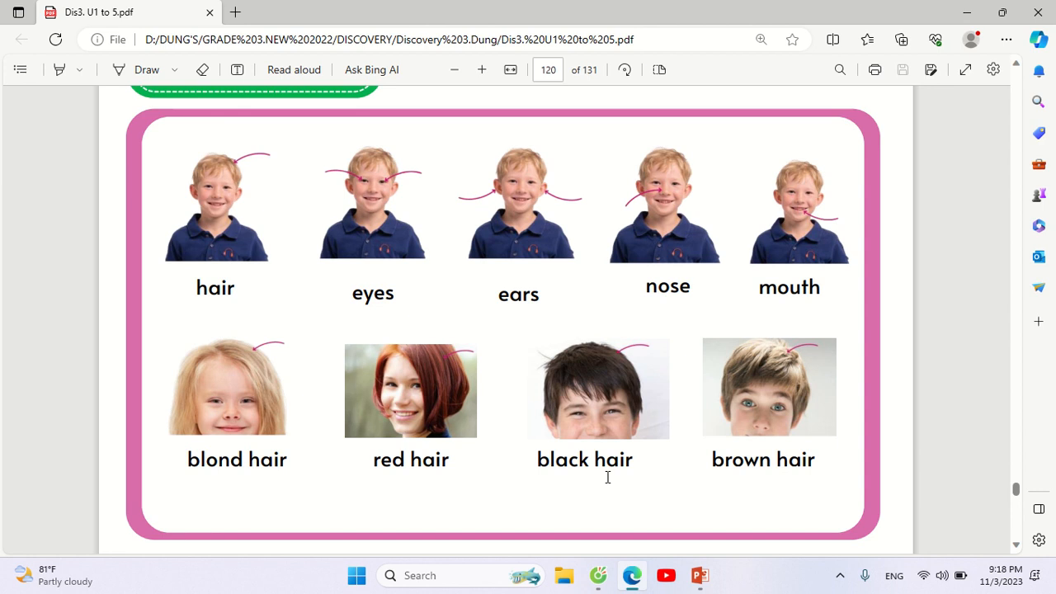
mouse_move(807, 470)
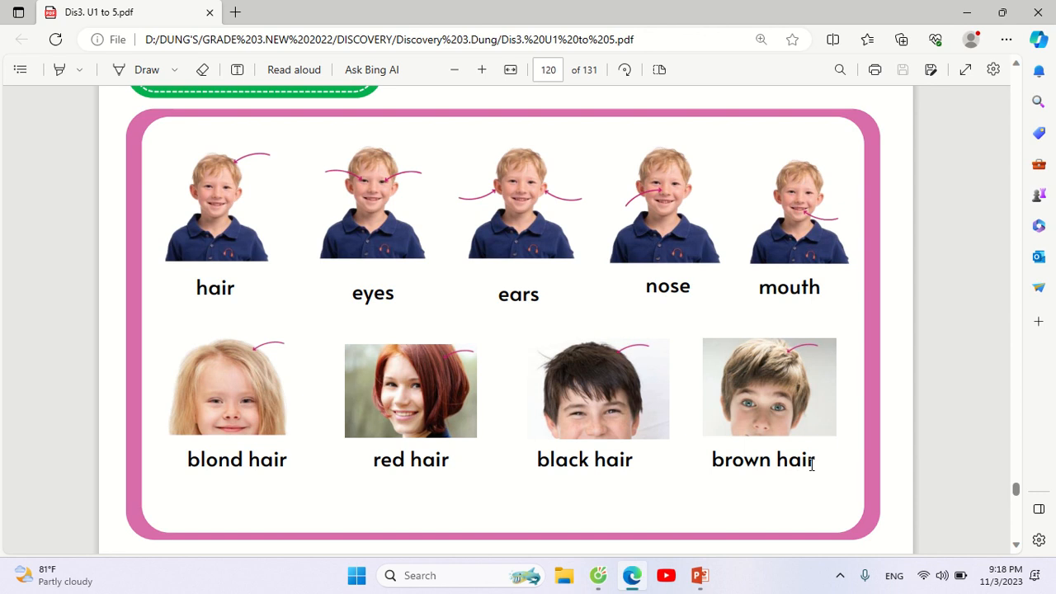
scroll(down, 3)
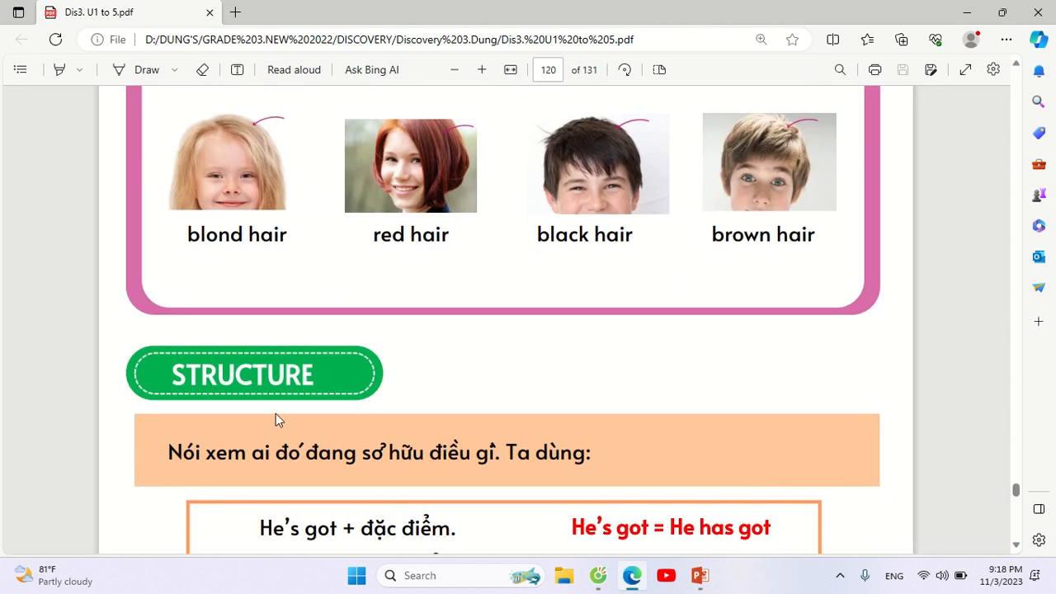
mouse_move(257, 422)
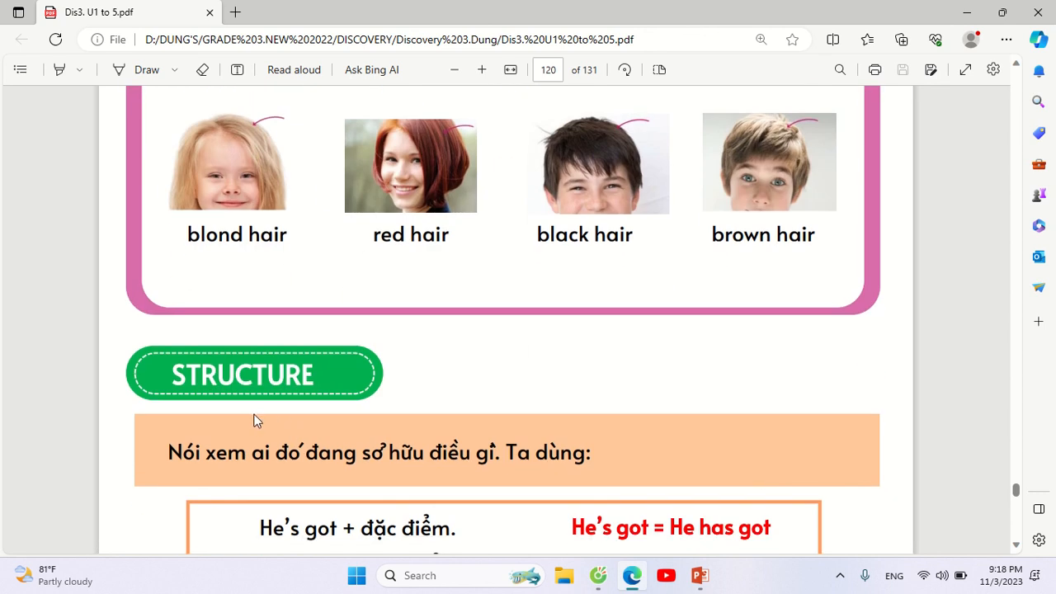
mouse_move(311, 442)
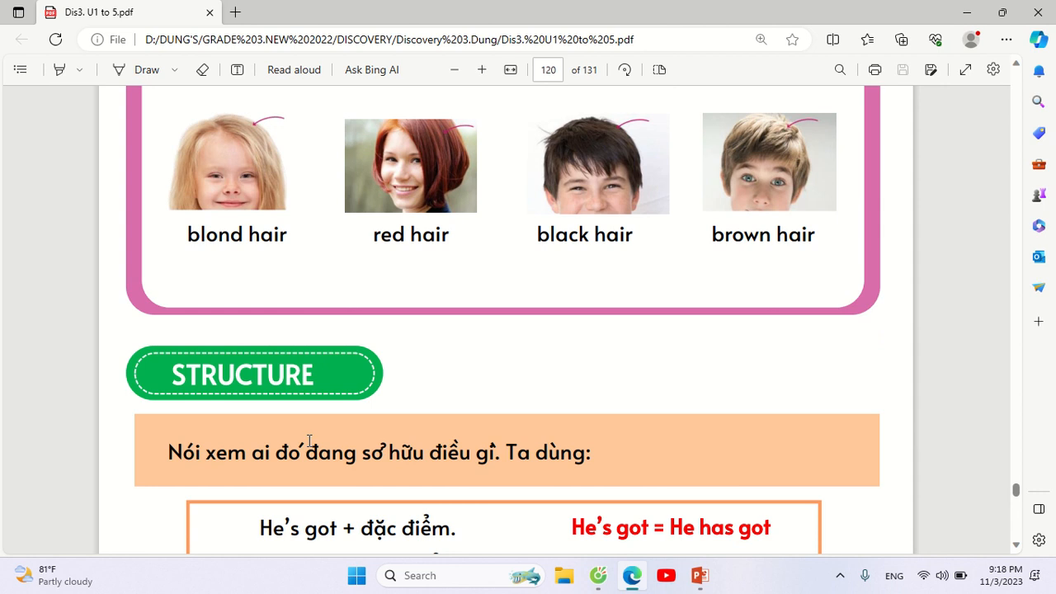
mouse_move(560, 452)
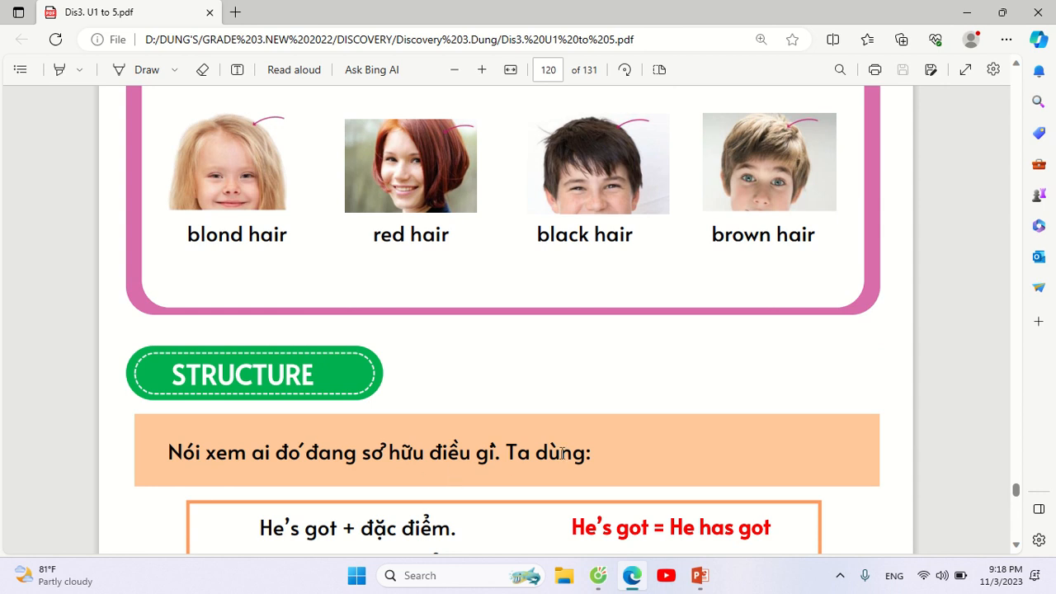
scroll(down, 3)
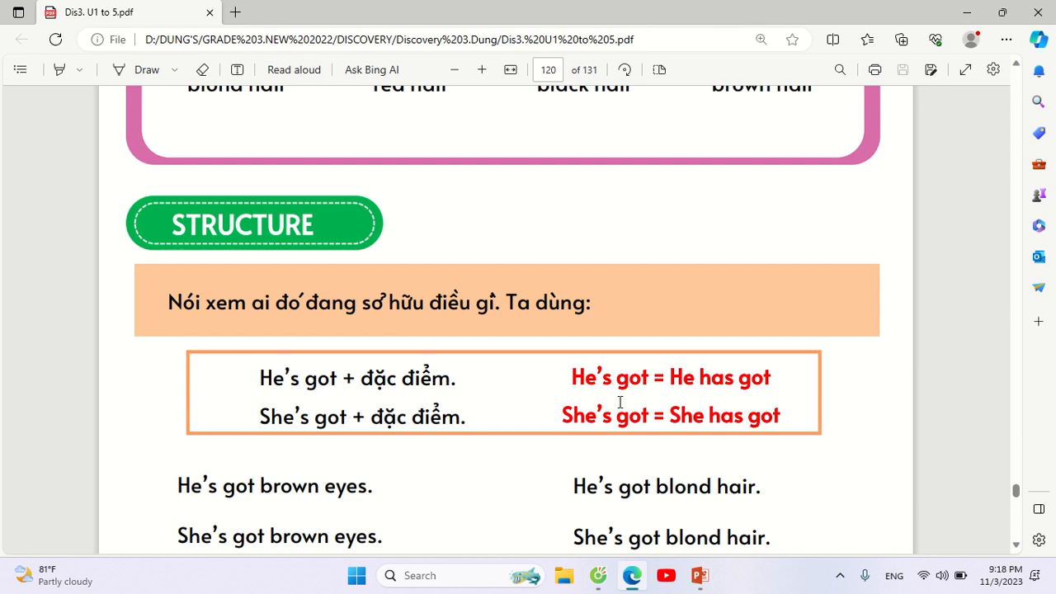
mouse_move(712, 380)
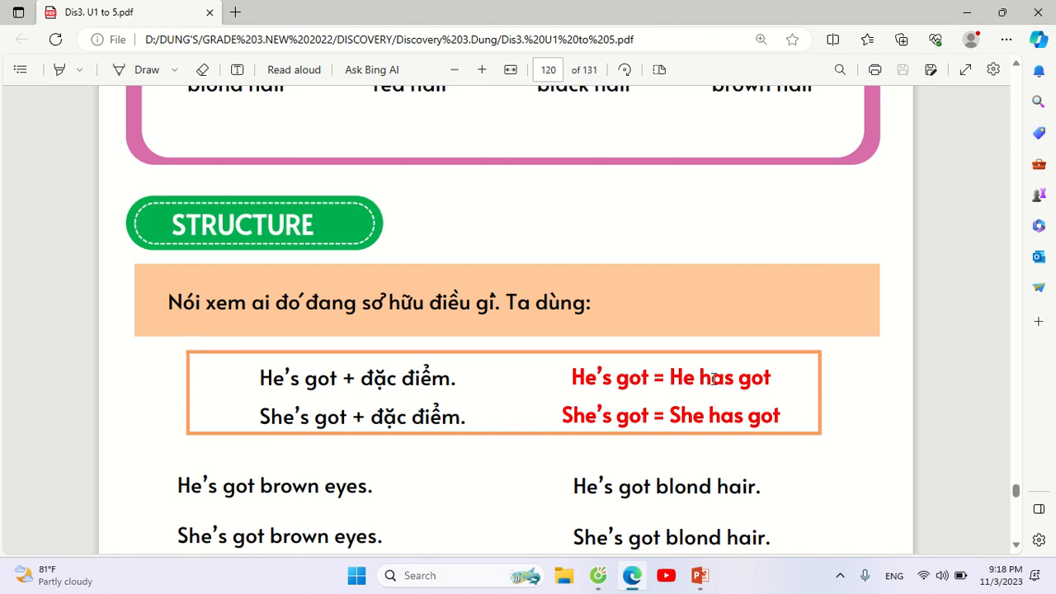
mouse_move(600, 419)
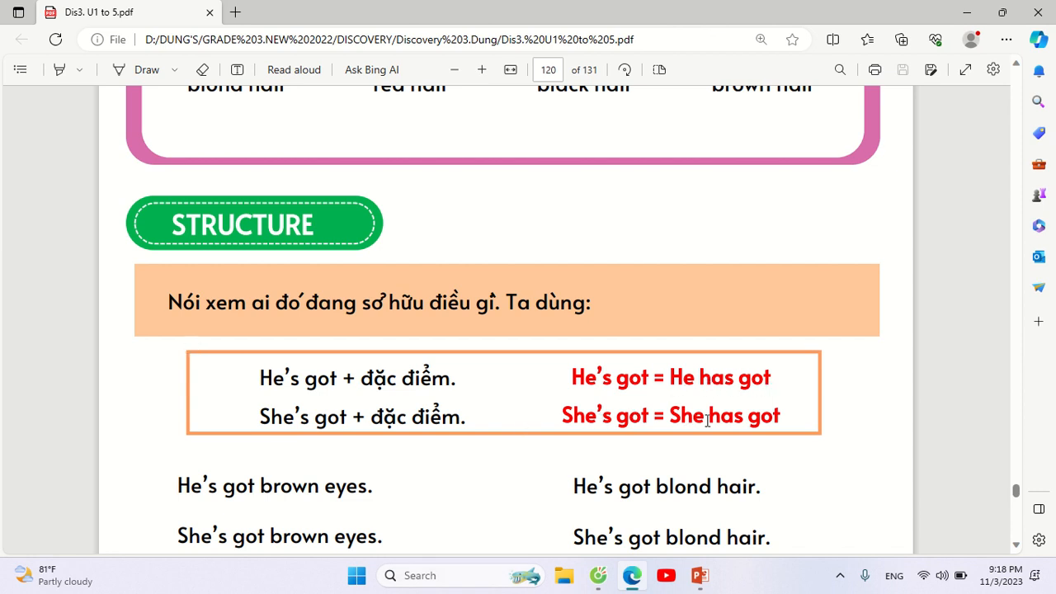
scroll(down, 3)
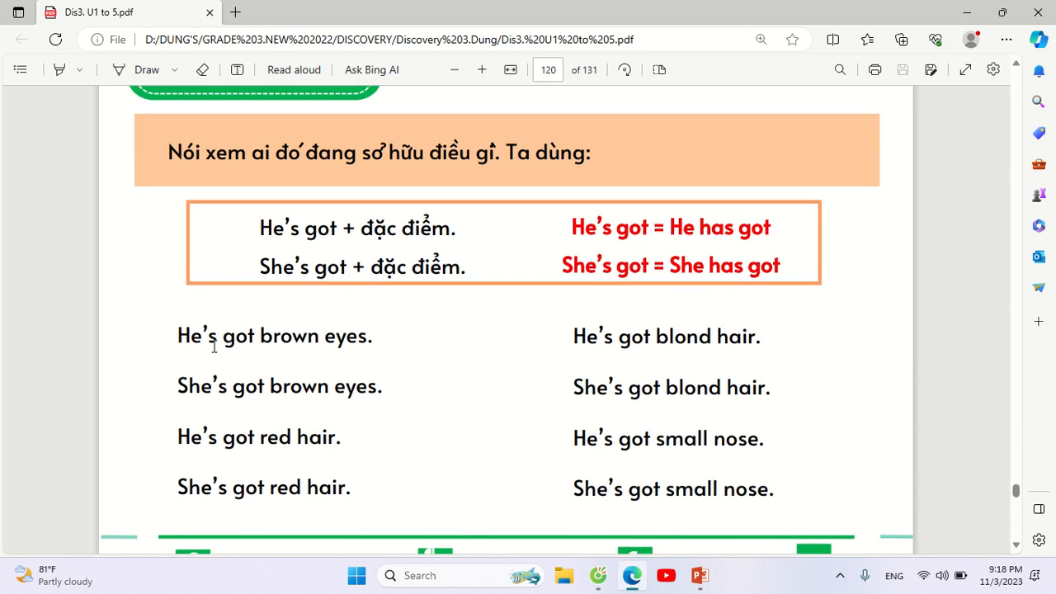
mouse_move(376, 340)
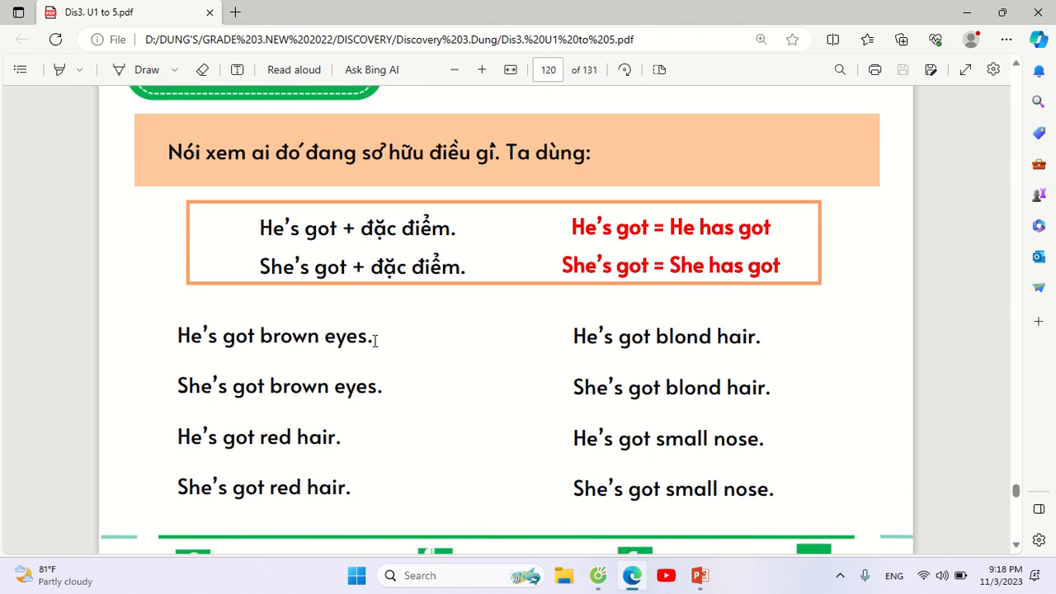
mouse_move(287, 386)
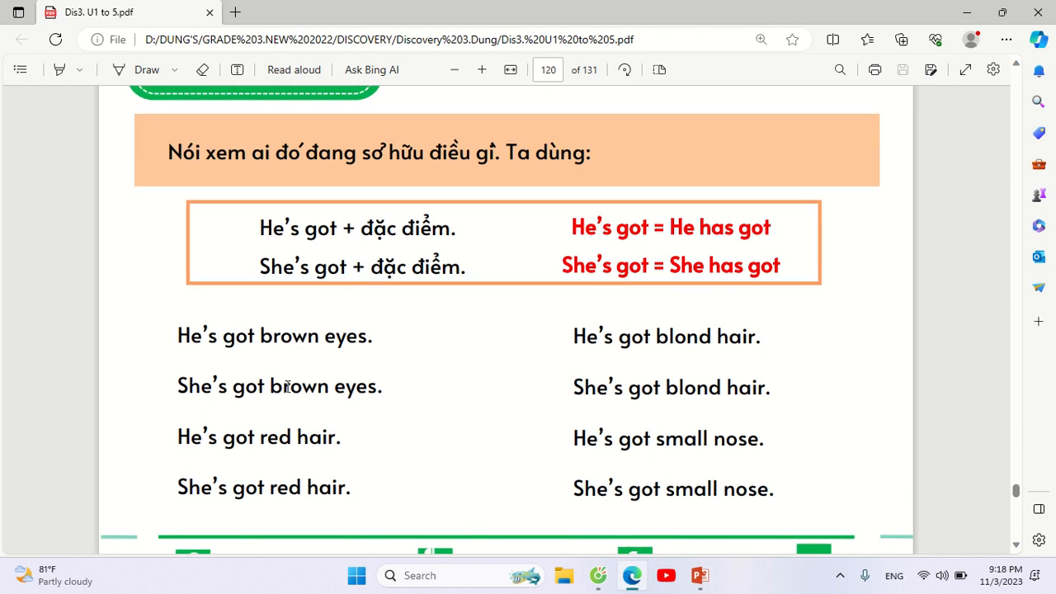
mouse_move(233, 446)
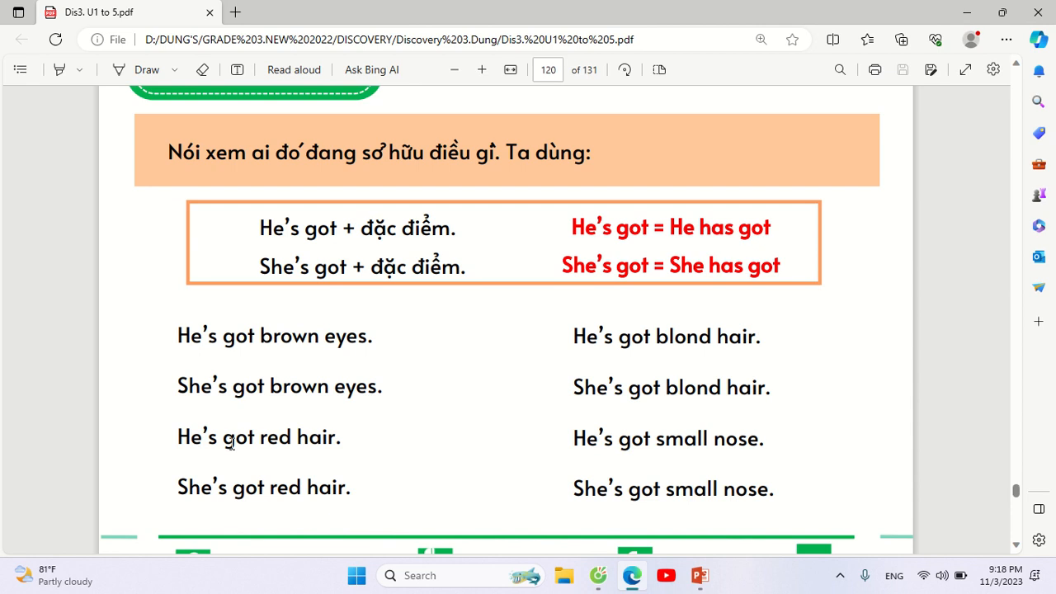
mouse_move(198, 525)
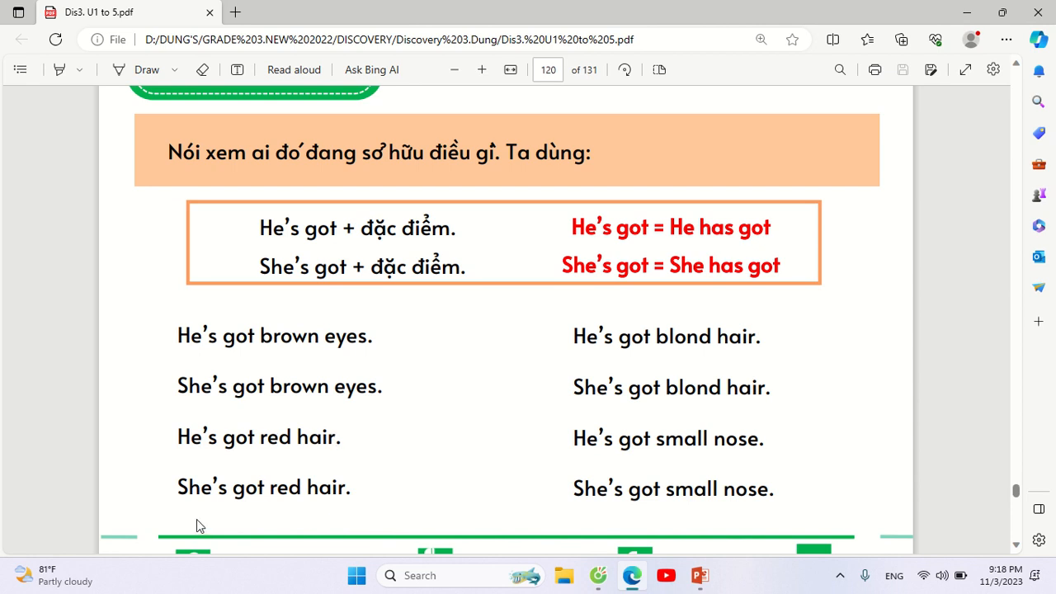
mouse_move(597, 347)
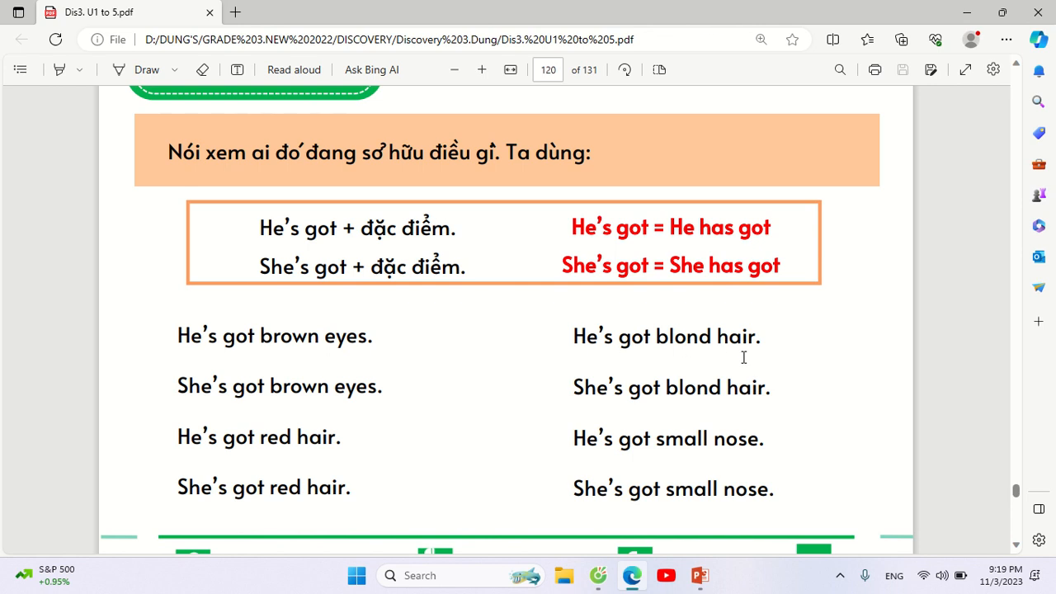
mouse_move(685, 426)
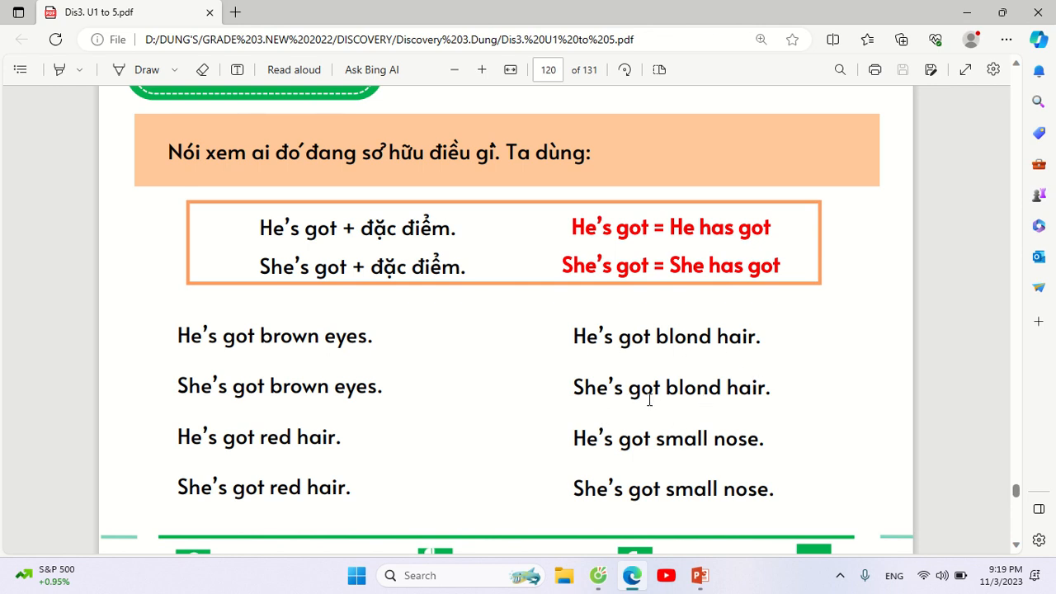
mouse_move(630, 452)
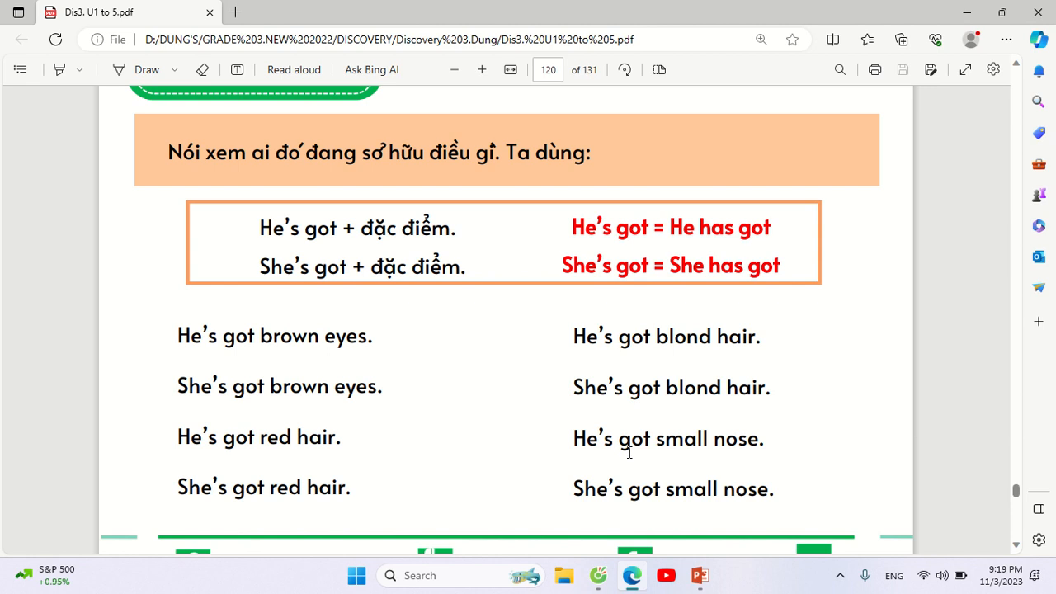
mouse_move(617, 501)
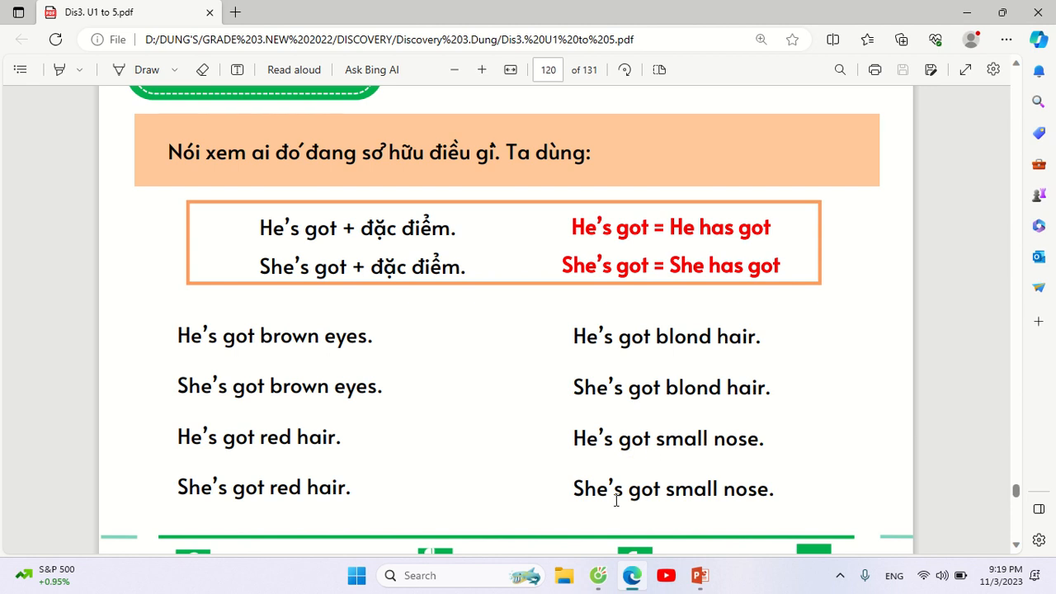
mouse_move(749, 492)
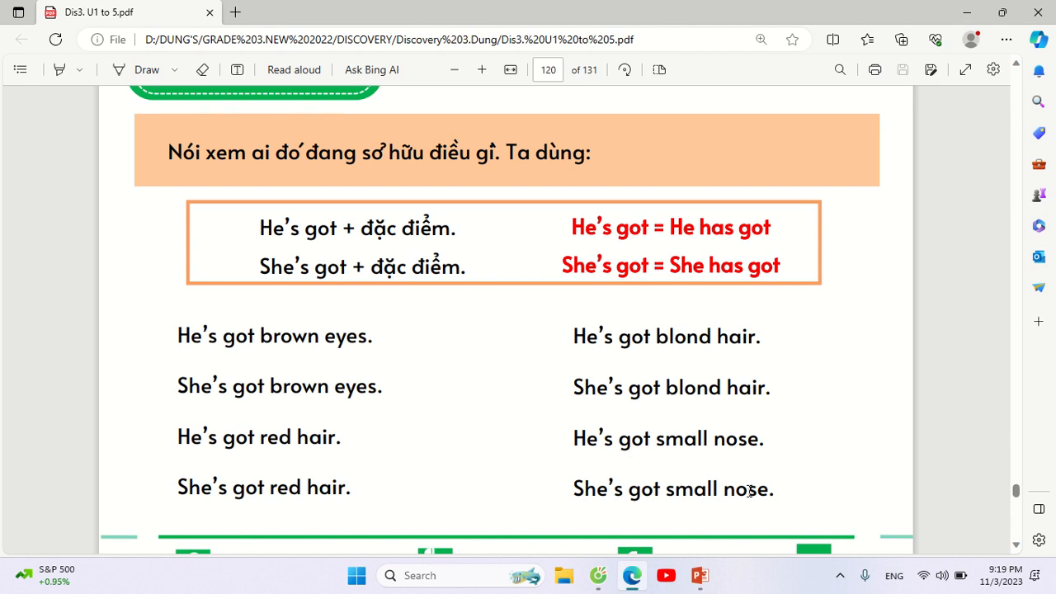